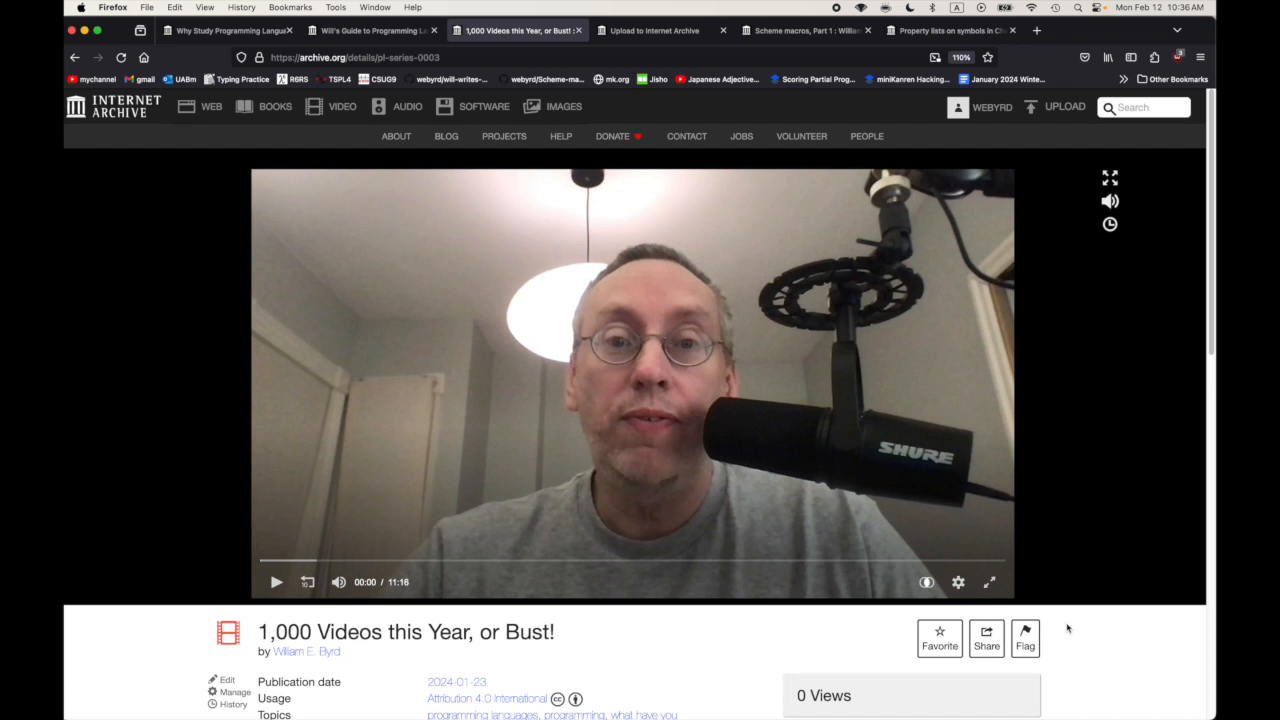
mouse_move(287, 168)
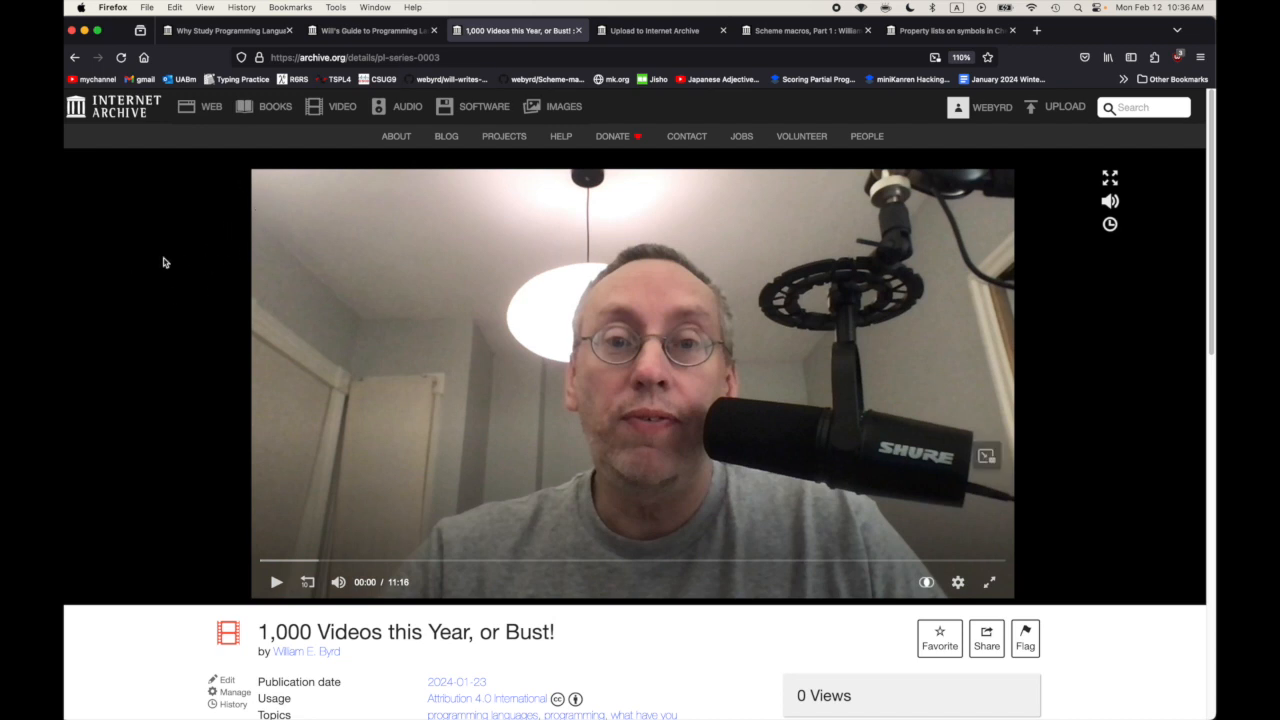
mouse_move(196, 304)
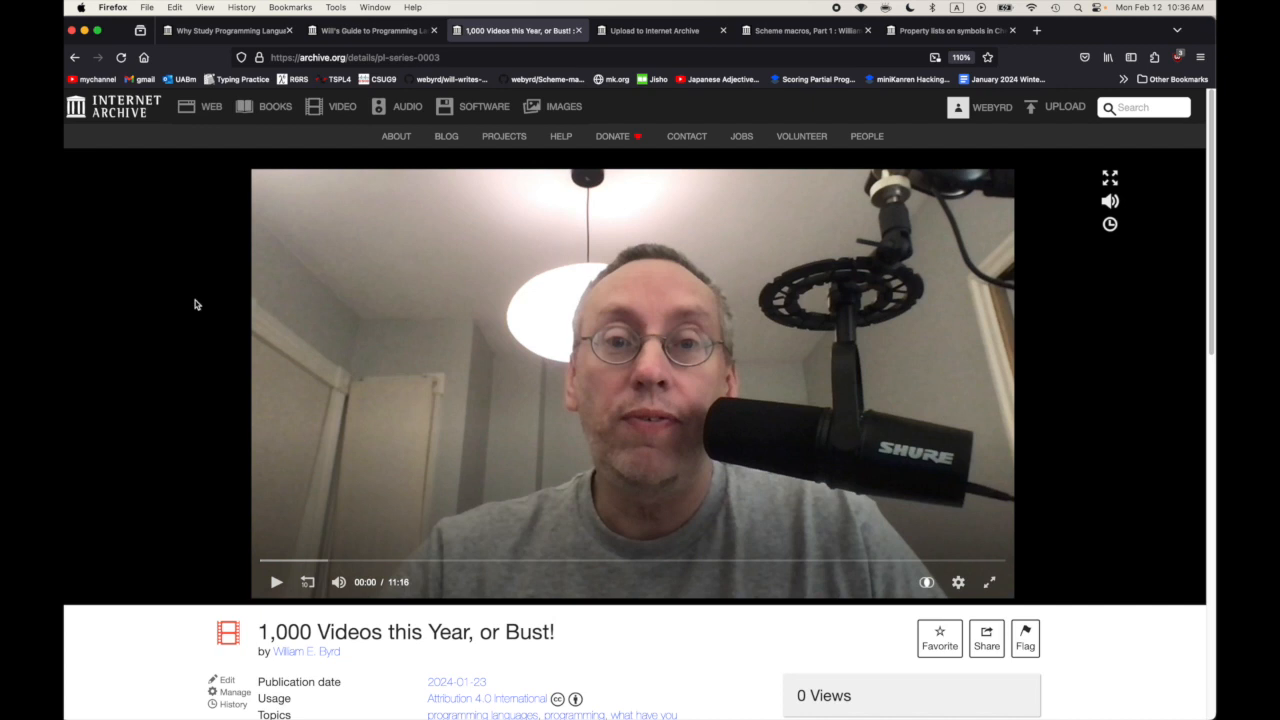
mouse_move(214, 254)
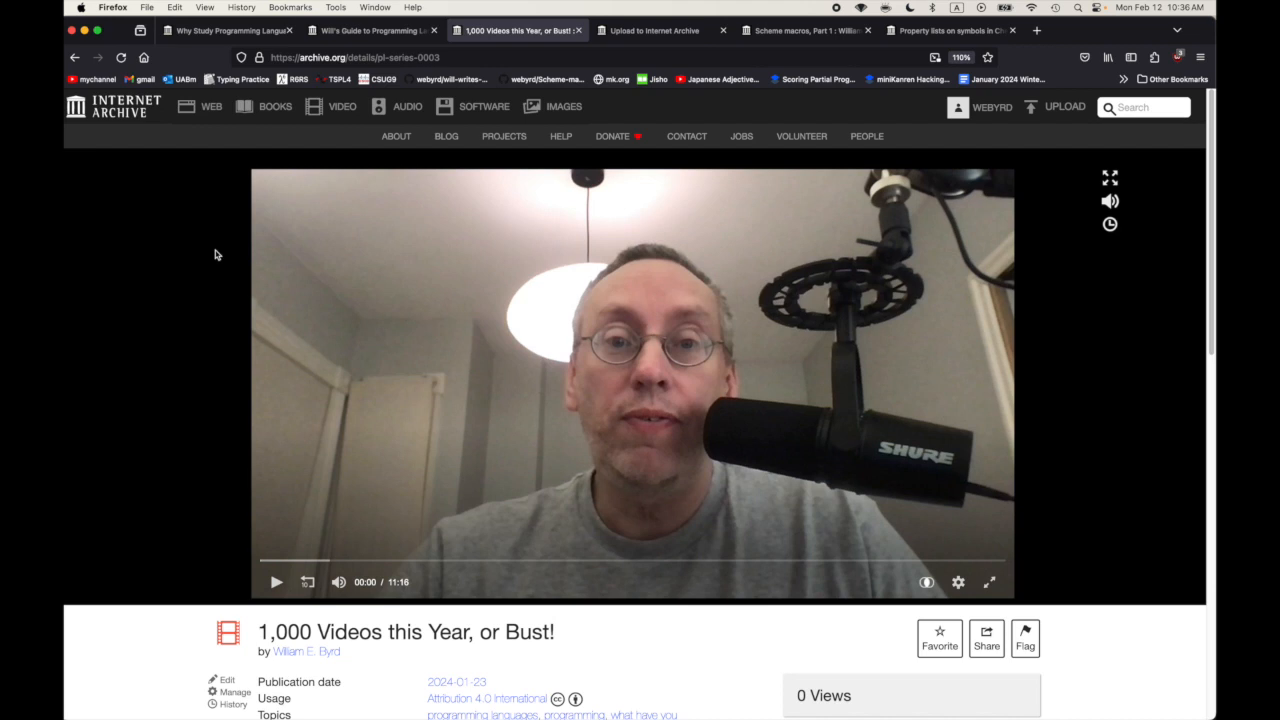
mouse_move(200, 253)
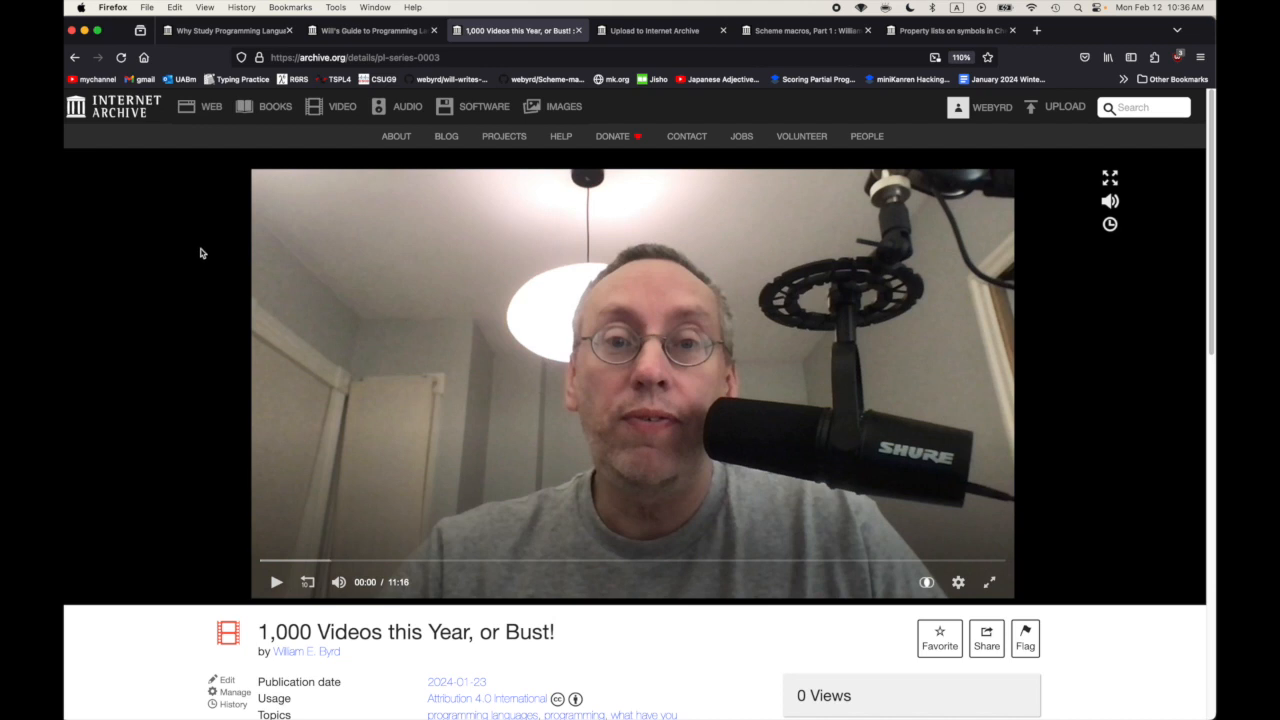
mouse_move(283, 335)
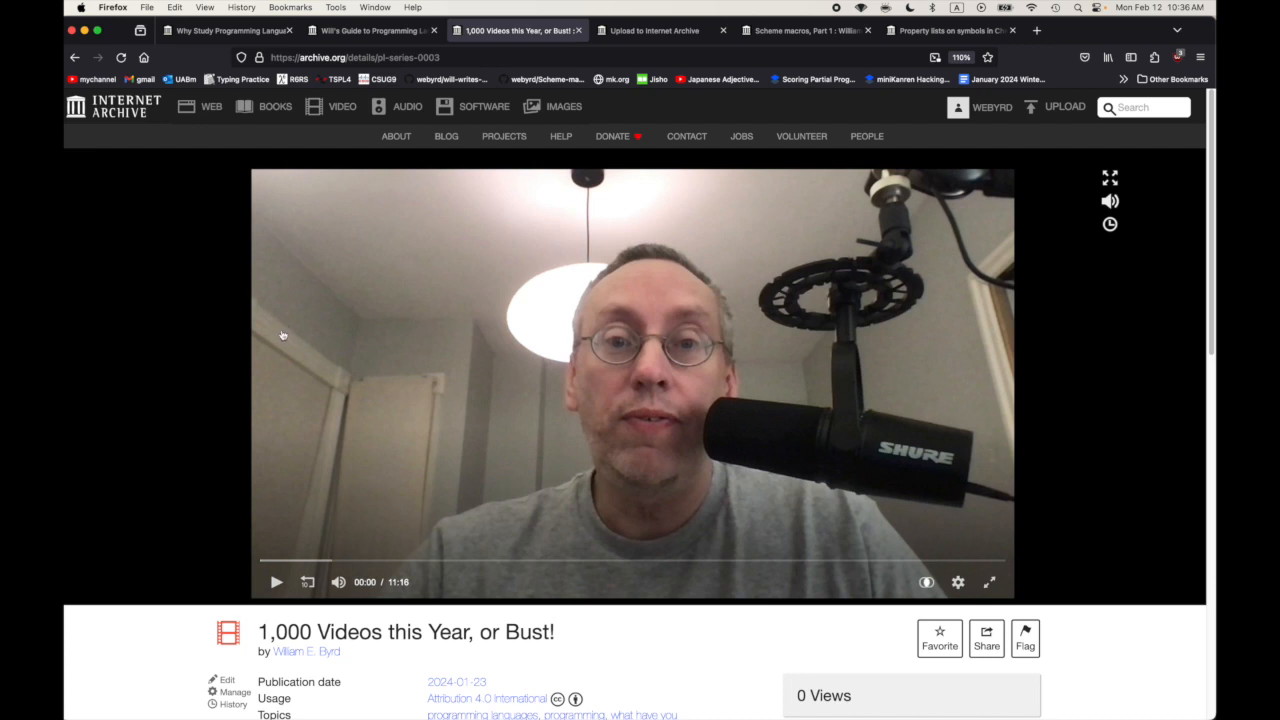
mouse_move(287, 270)
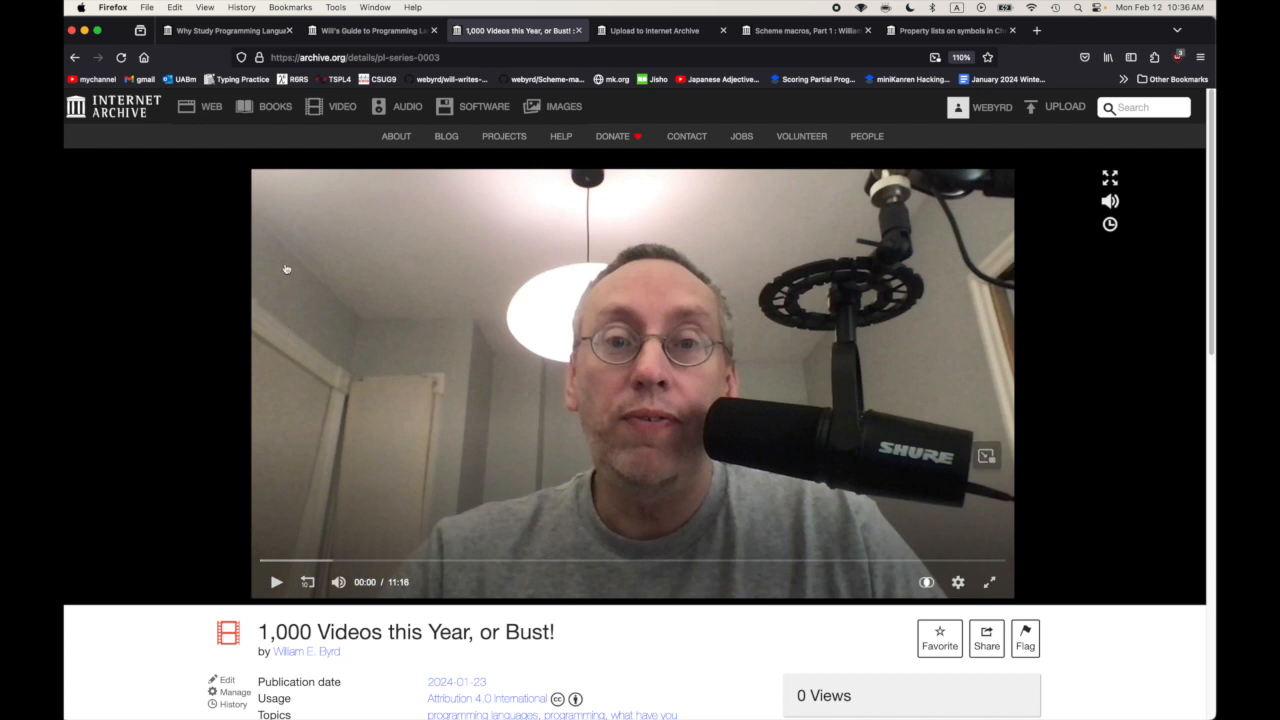
mouse_move(226, 337)
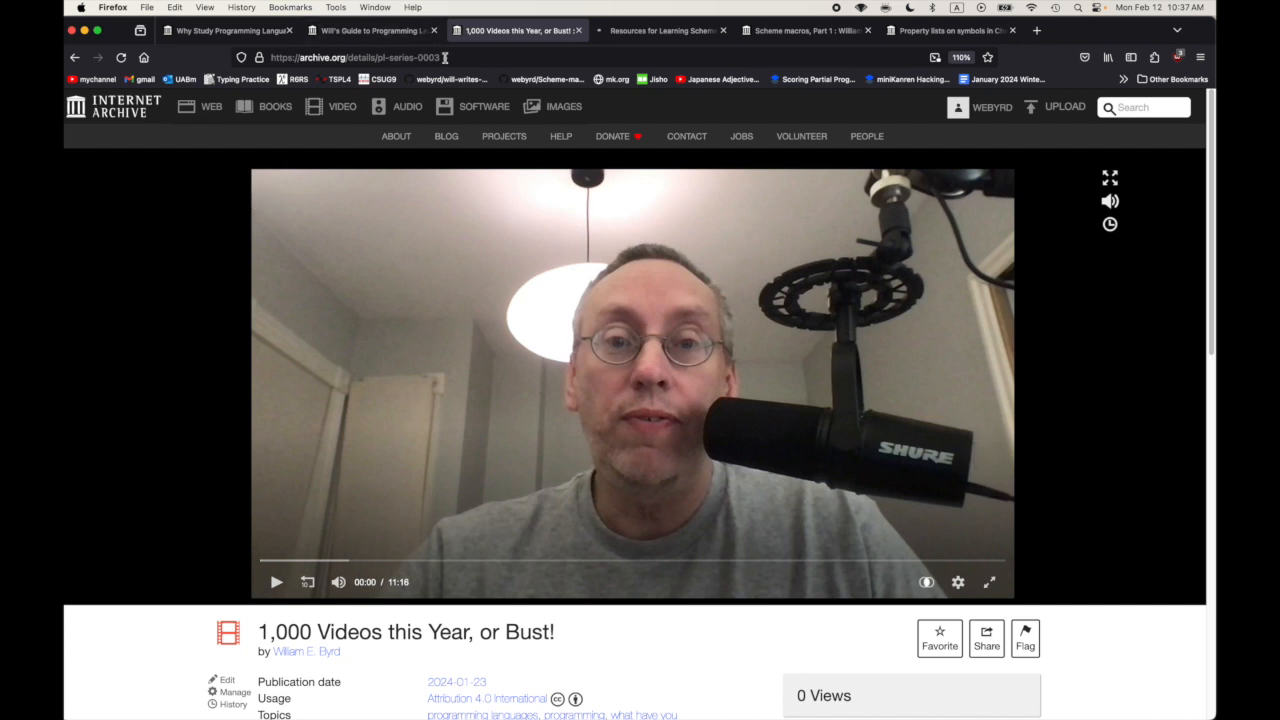
click(357, 57)
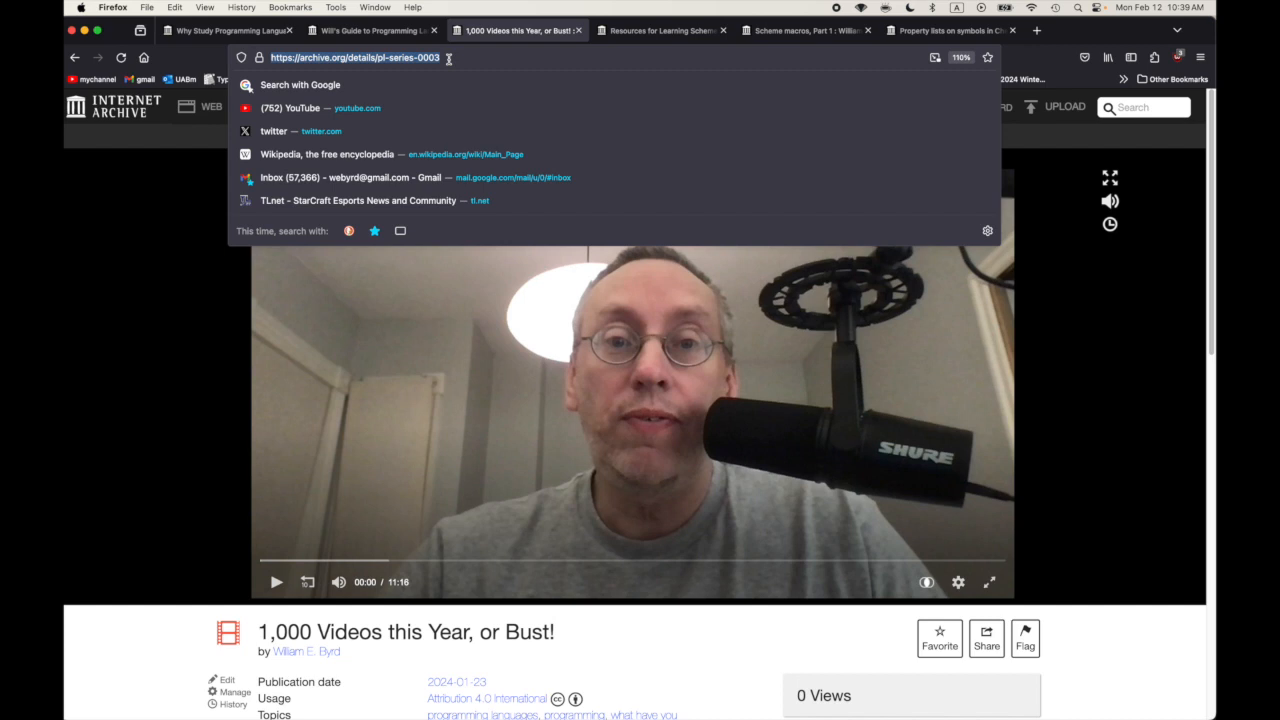
mouse_move(143, 388)
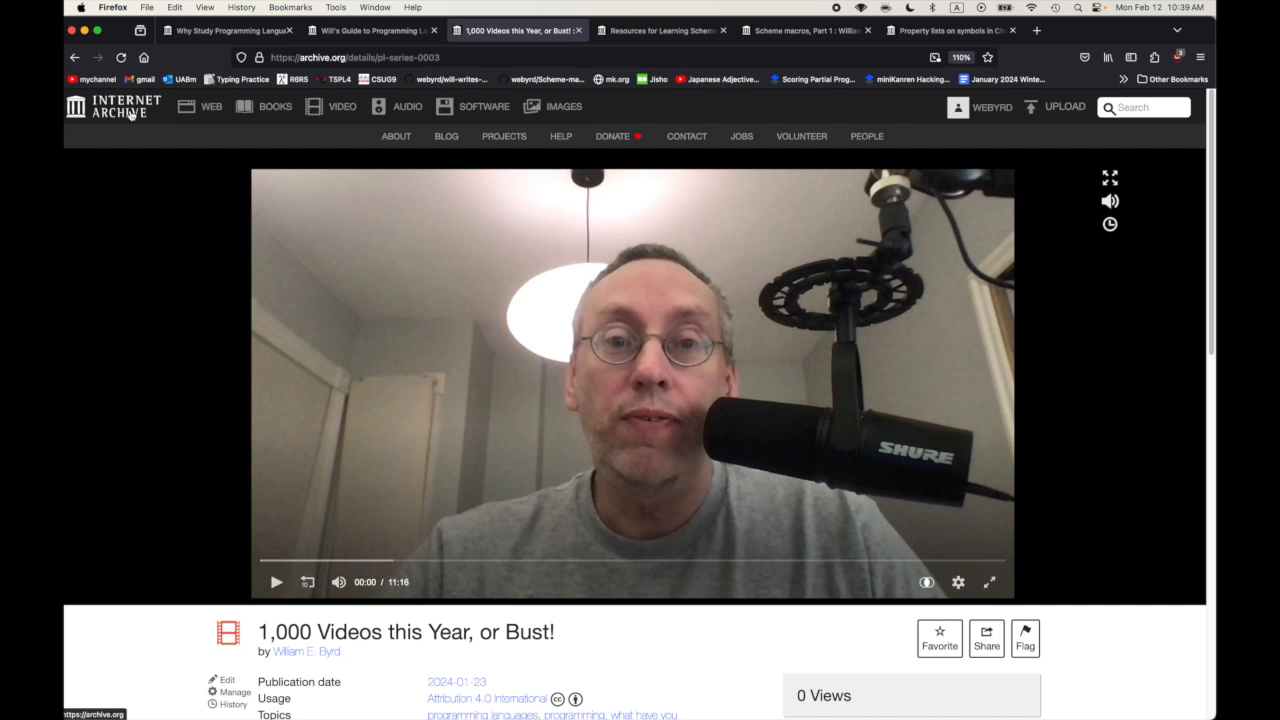
mouse_move(139, 191)
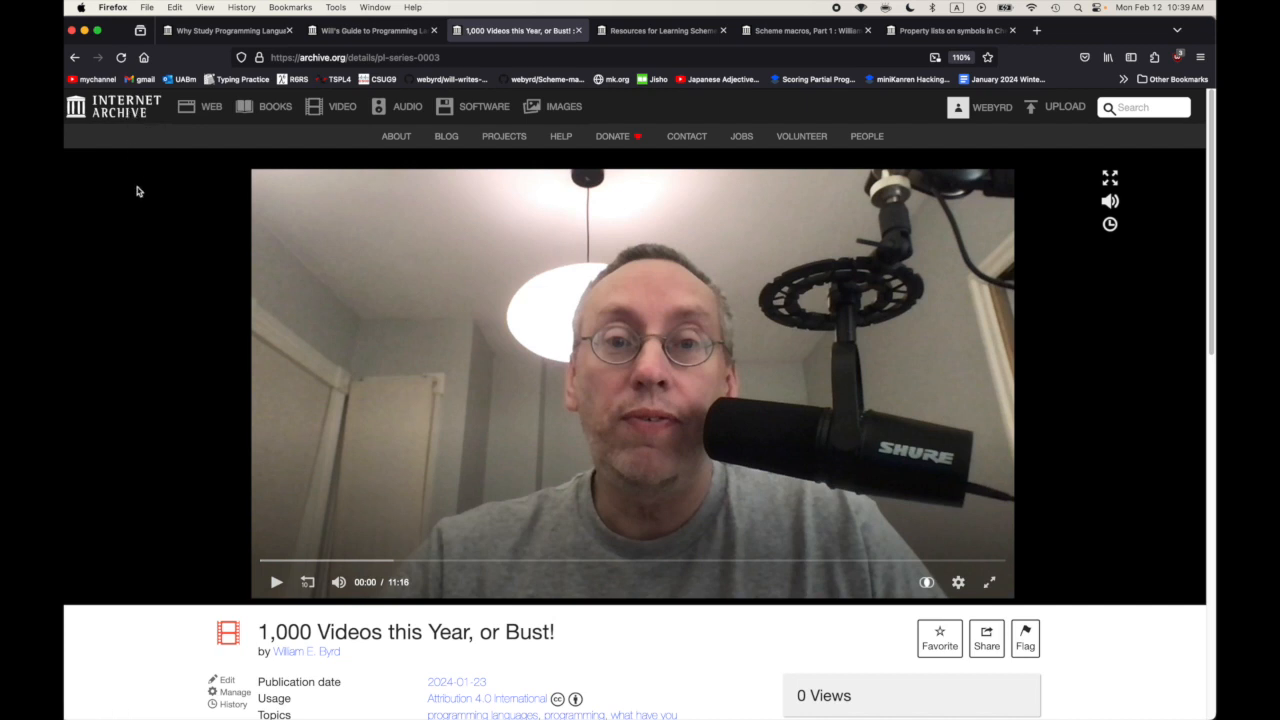
mouse_move(147, 144)
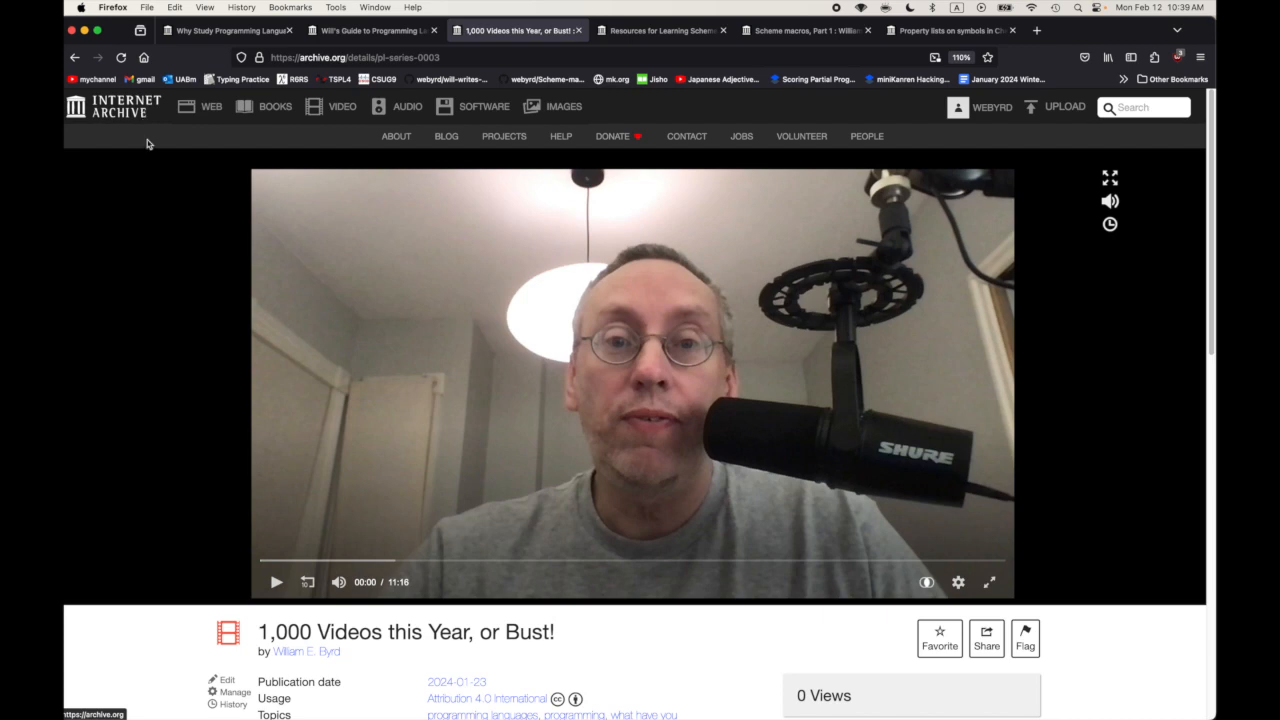
mouse_move(177, 392)
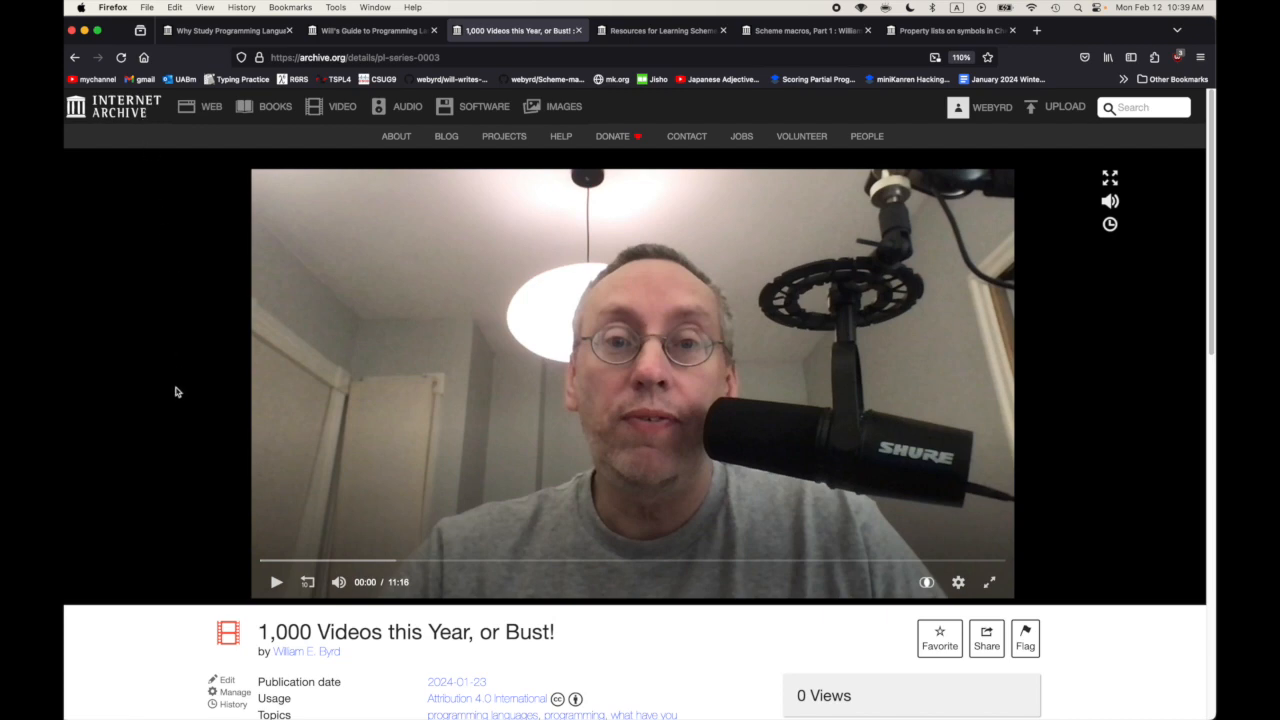
scroll(down, 3)
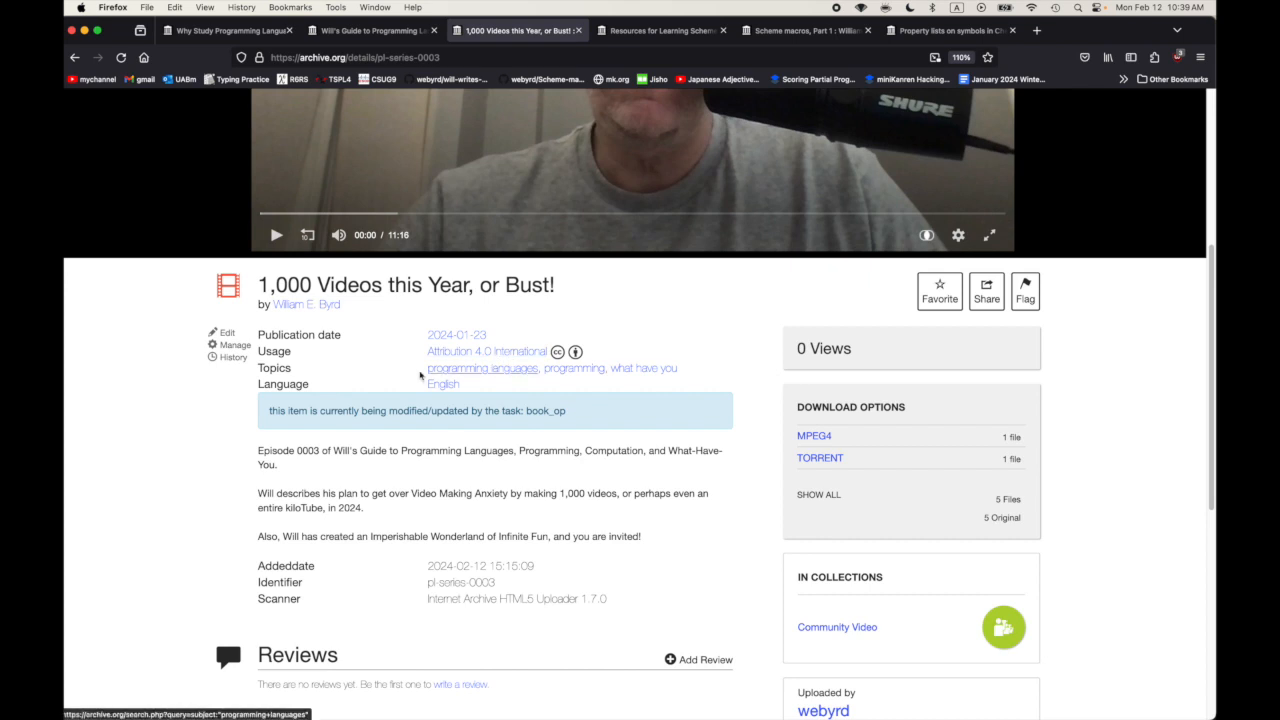
mouse_move(405, 349)
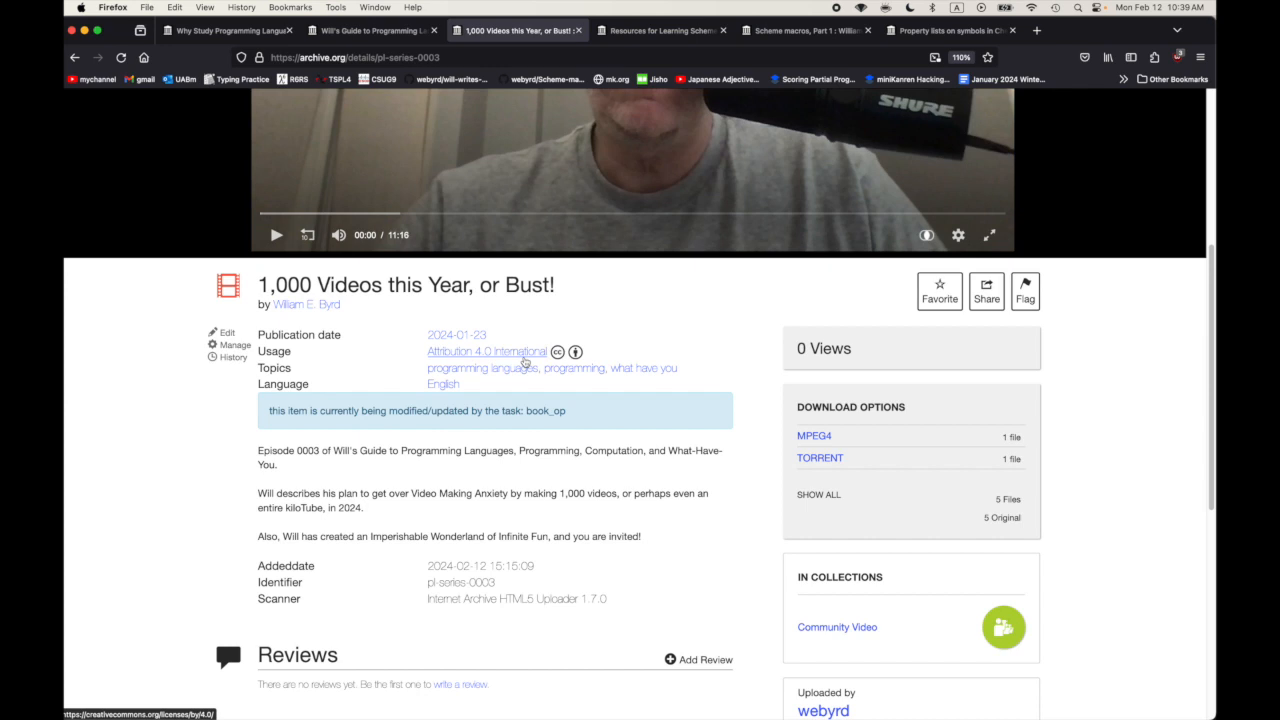
mouse_move(438, 360)
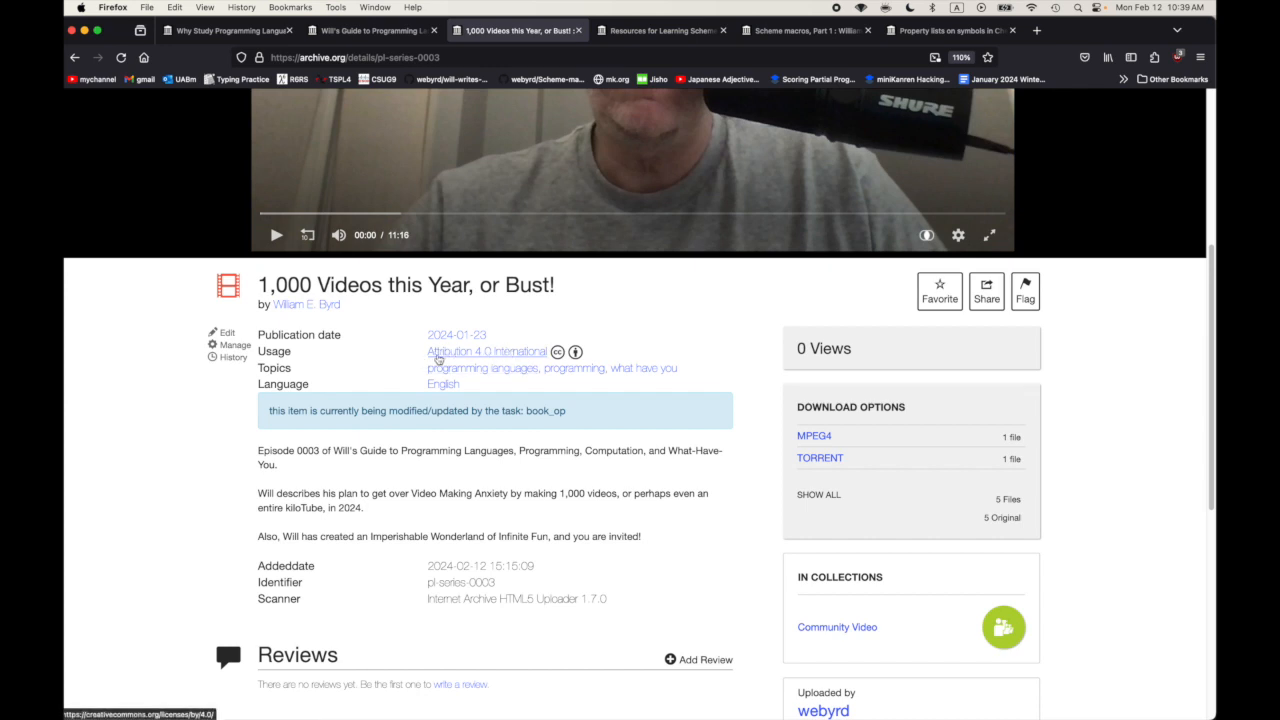
mouse_move(611, 347)
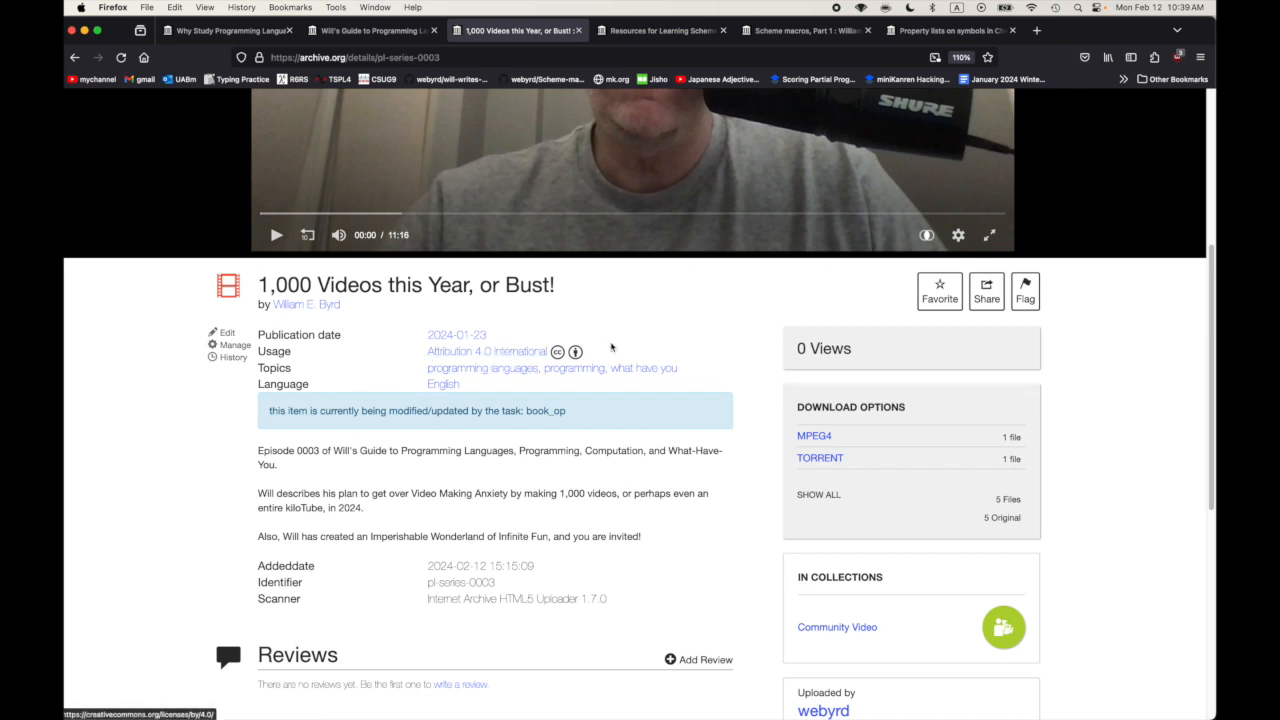
mouse_move(598, 349)
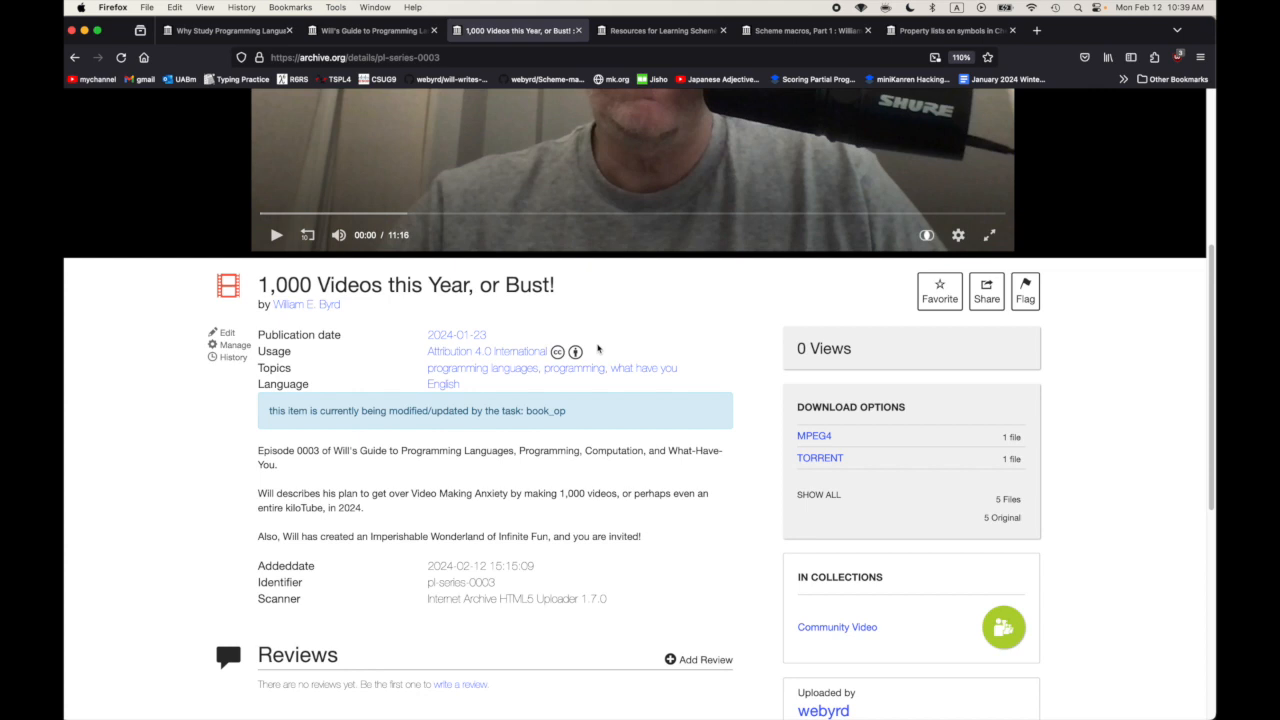
mouse_move(425, 349)
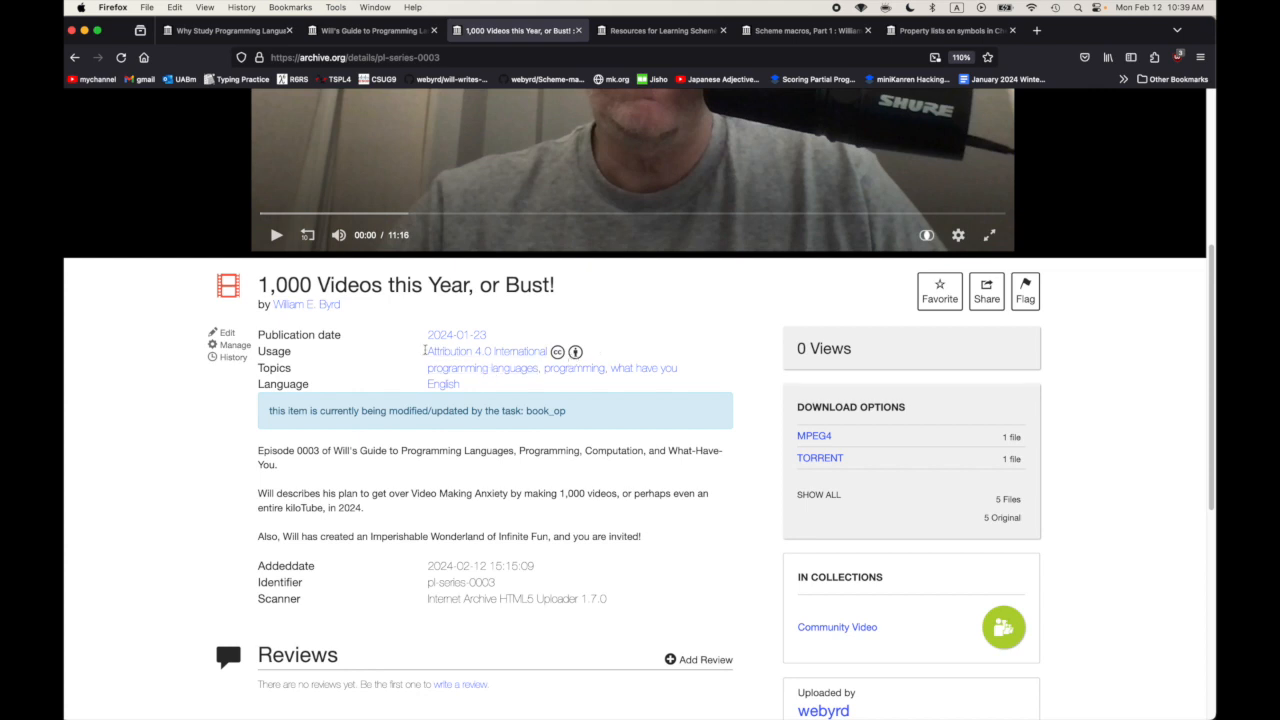
mouse_move(487, 351)
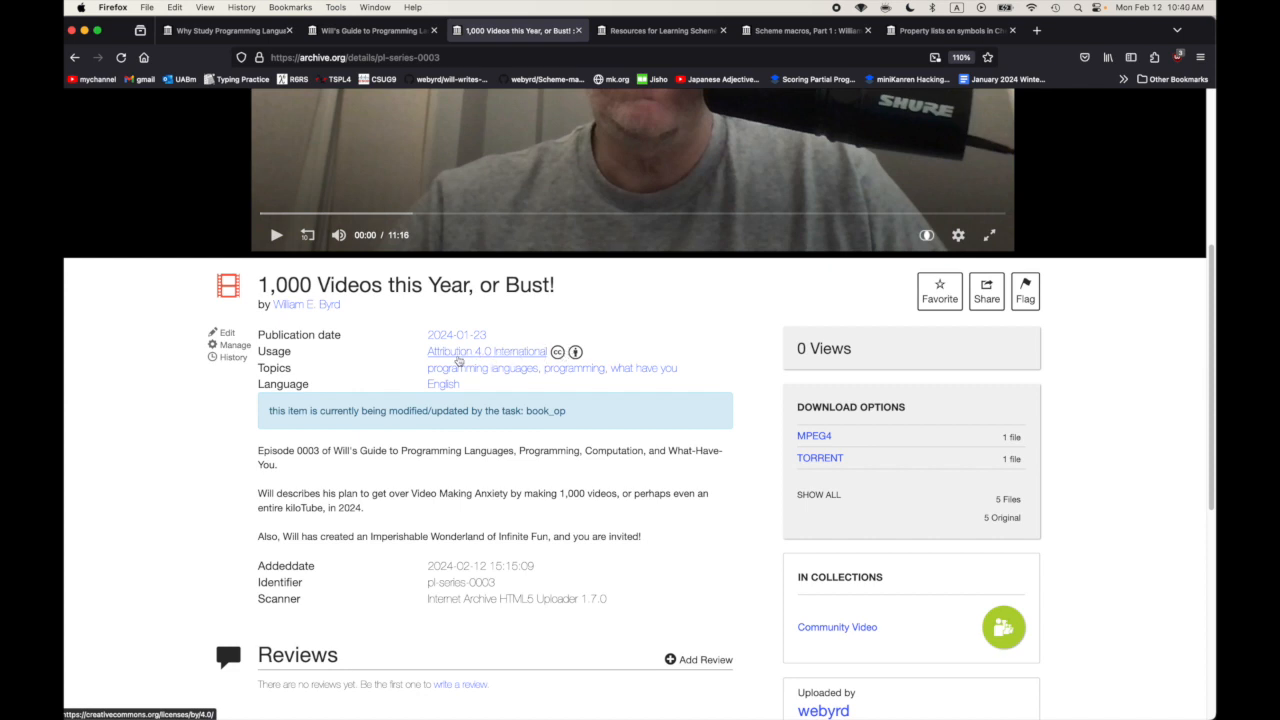
mouse_move(487, 351)
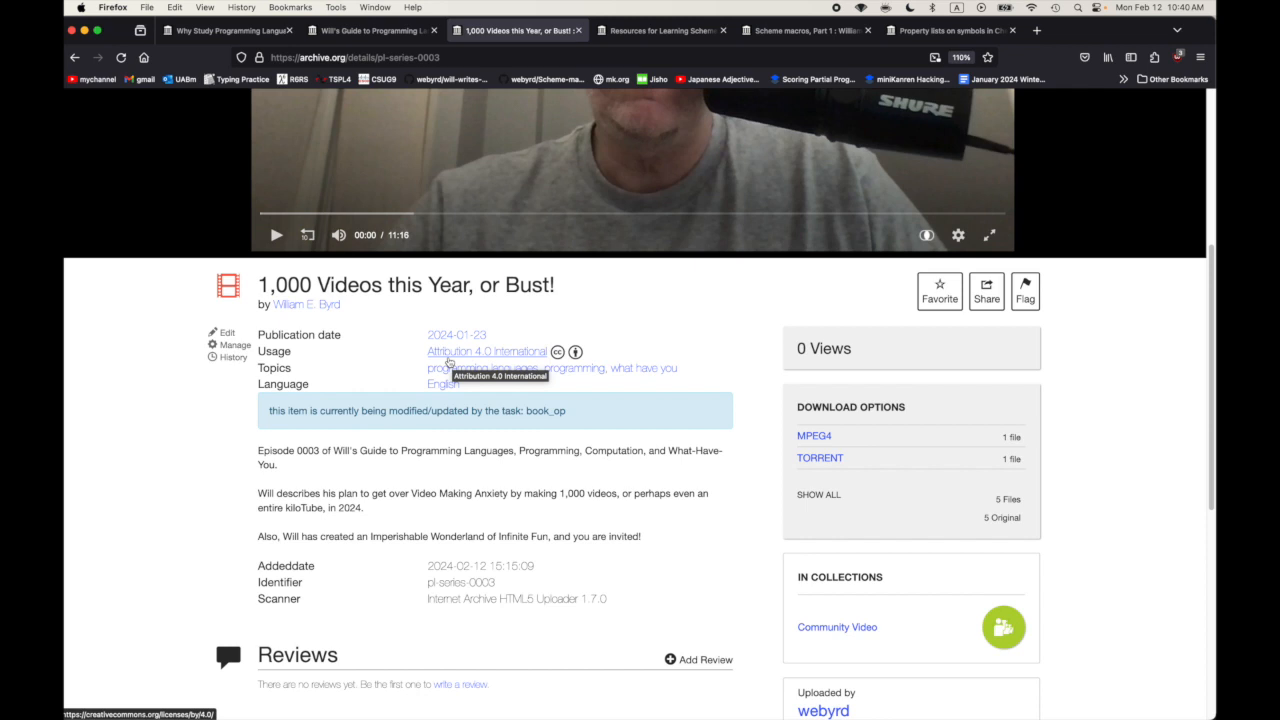
mouse_move(224, 420)
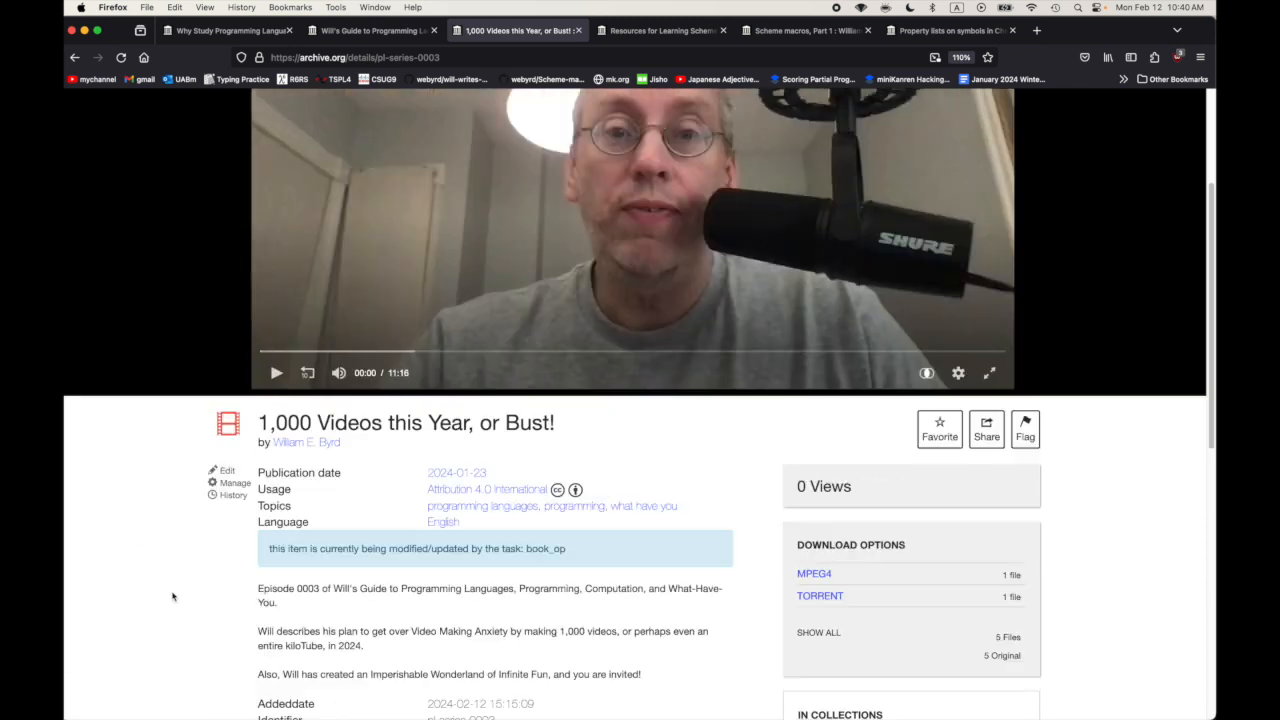
scroll(up, 3)
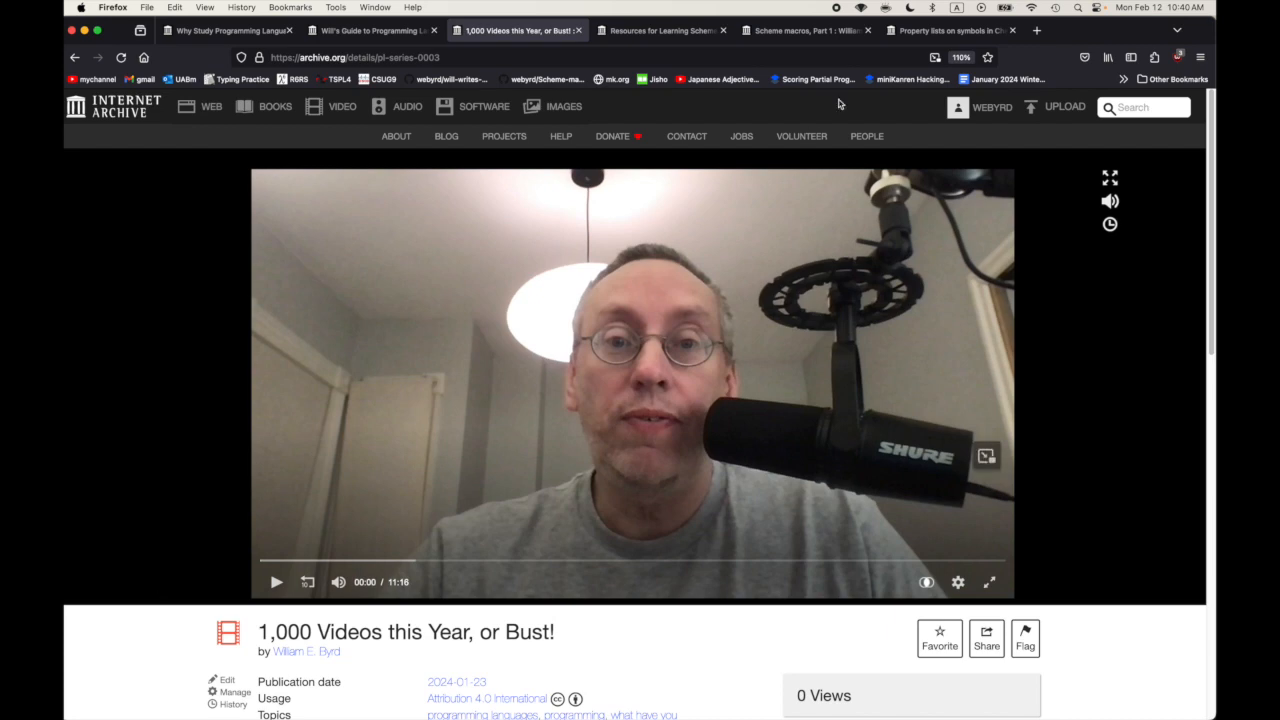